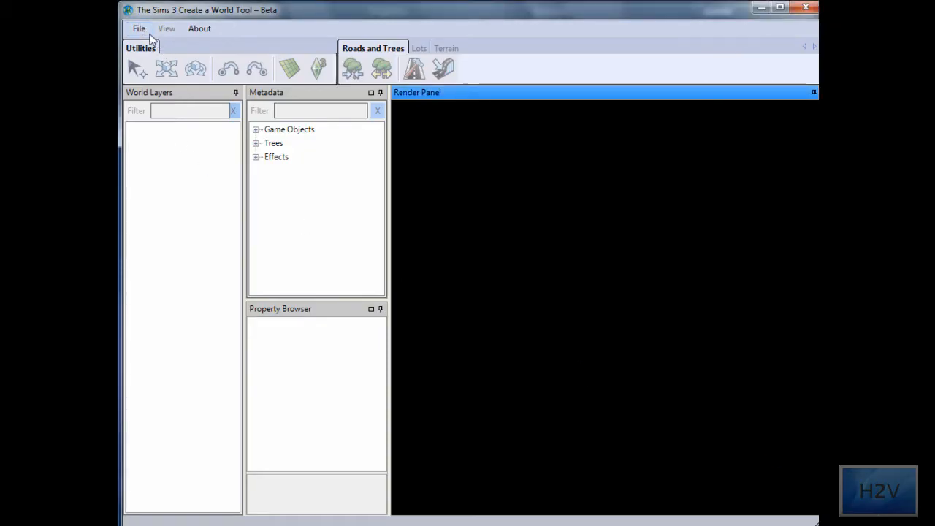
Begin a New World and browse for a LargeFlatMap PNG heightmap with Lush terrain kept
left_click(139, 29)
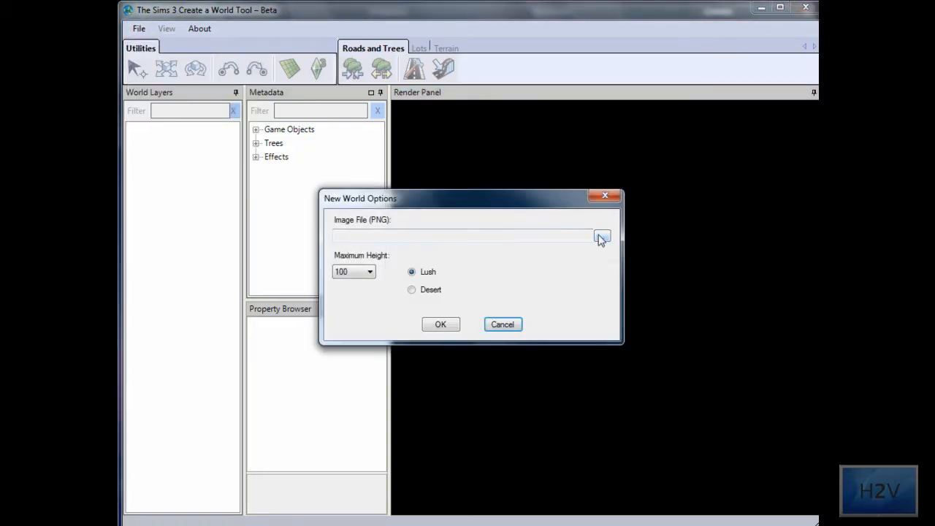
left_click(602, 237)
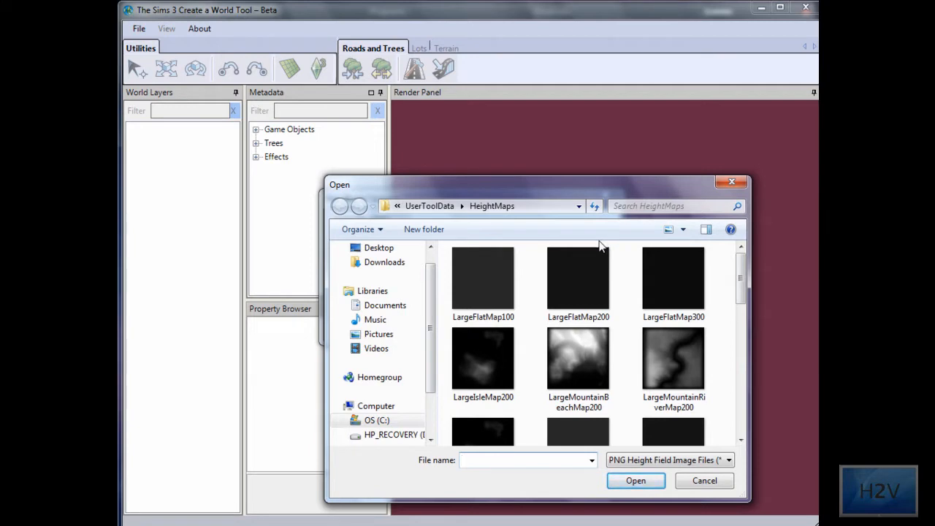
mouse_move(736, 327)
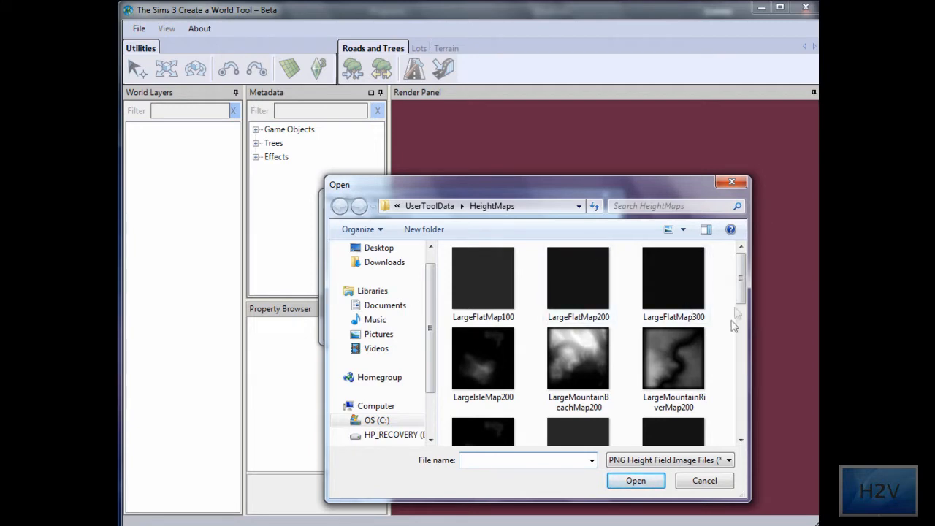
scroll("down", 3)
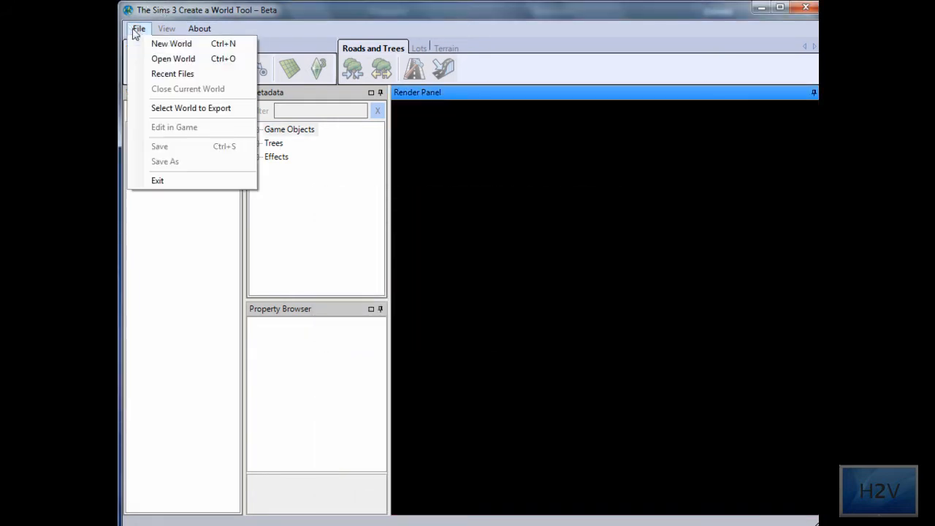
left_click(177, 44)
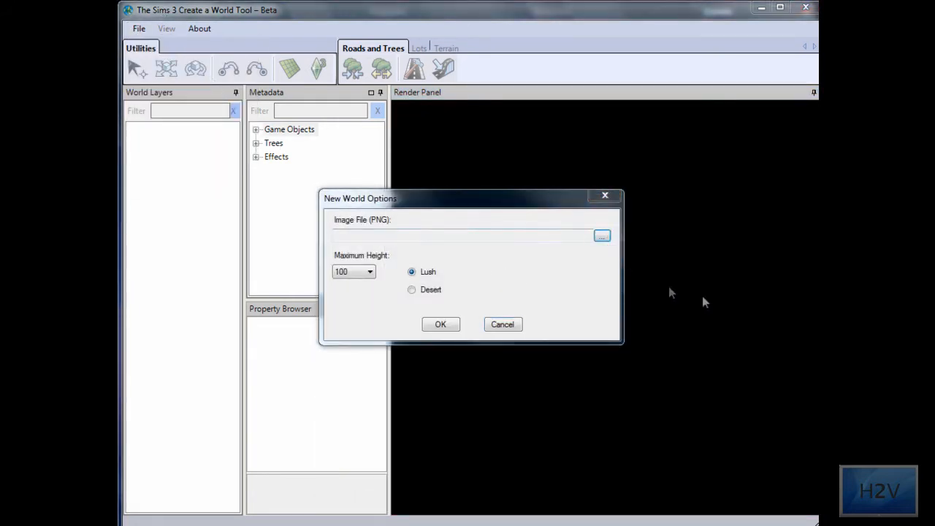
left_click(601, 236)
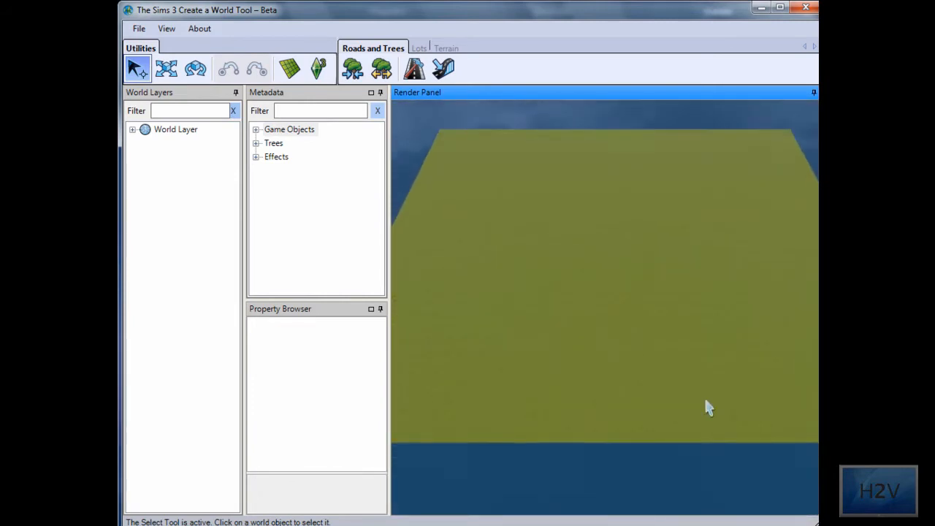
left_click(141, 29)
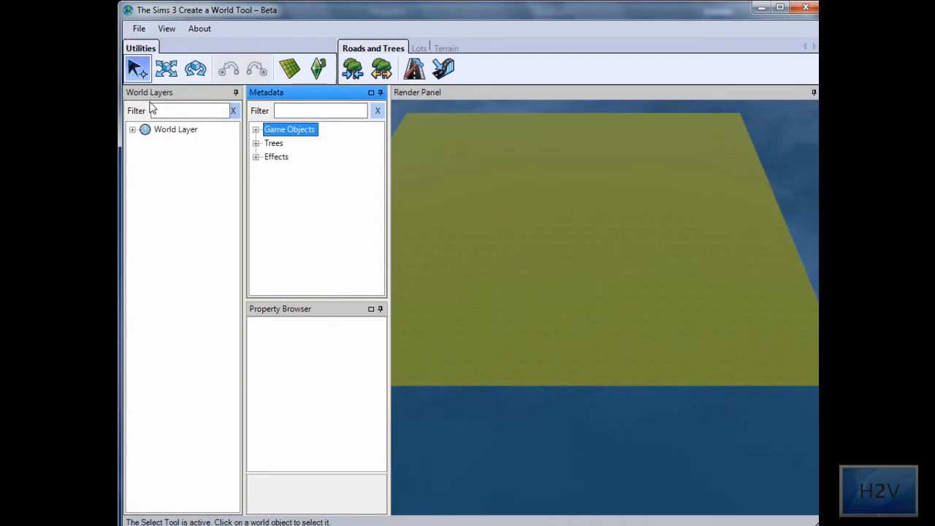
left_click(176, 129)
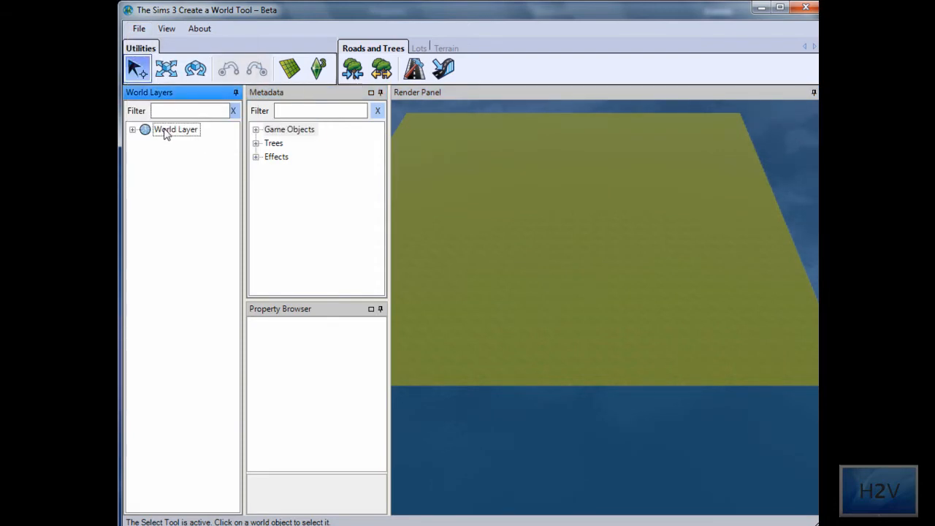
Through the World Layer's Add/Edit Description, enter name 'video' and description 'For my video'
right_click(175, 128)
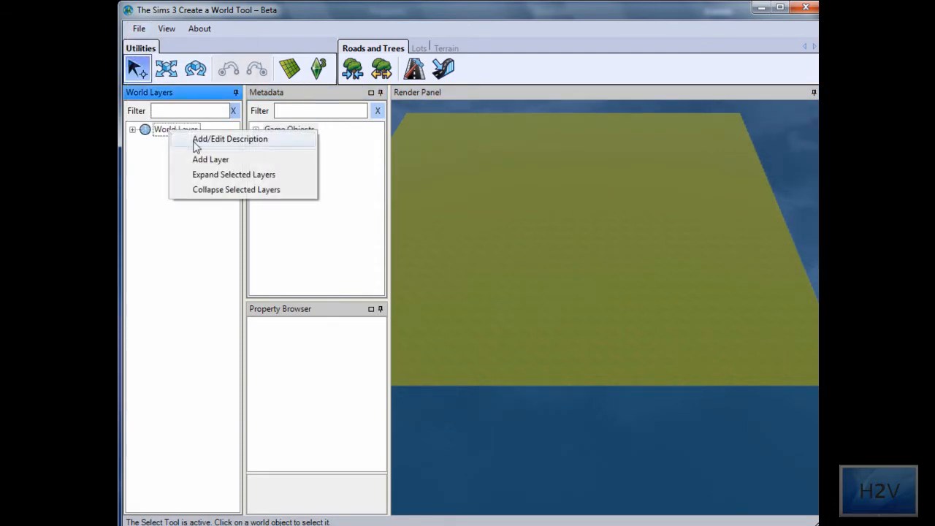
left_click(230, 138)
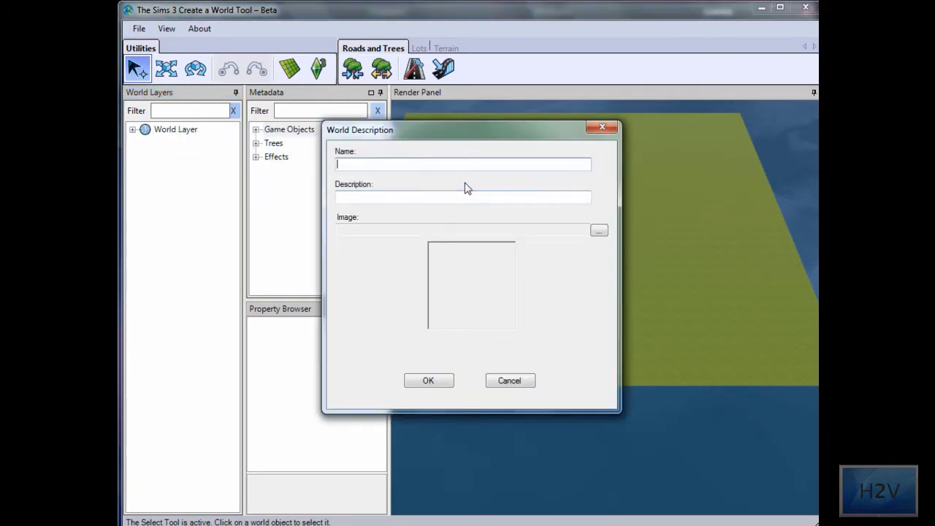
type("video")
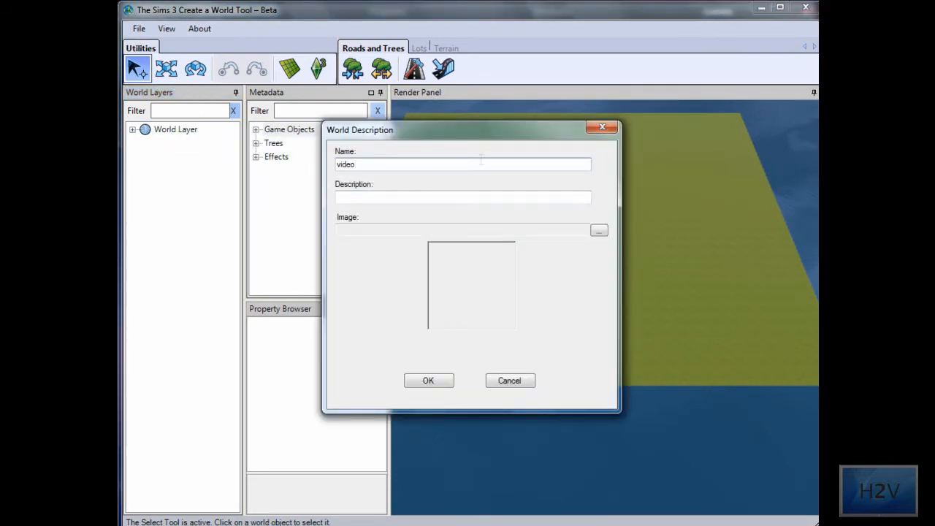
left_click(461, 196)
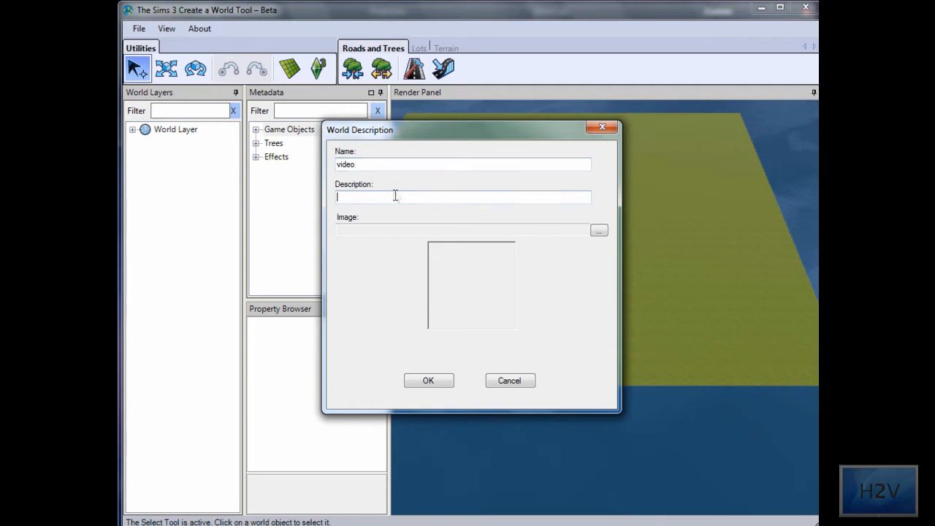
type("For my video")
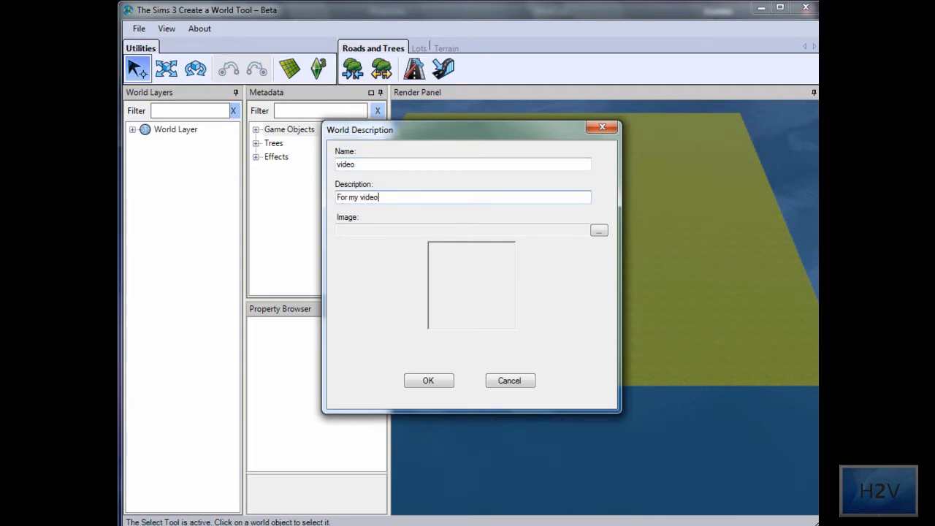
mouse_move(438, 143)
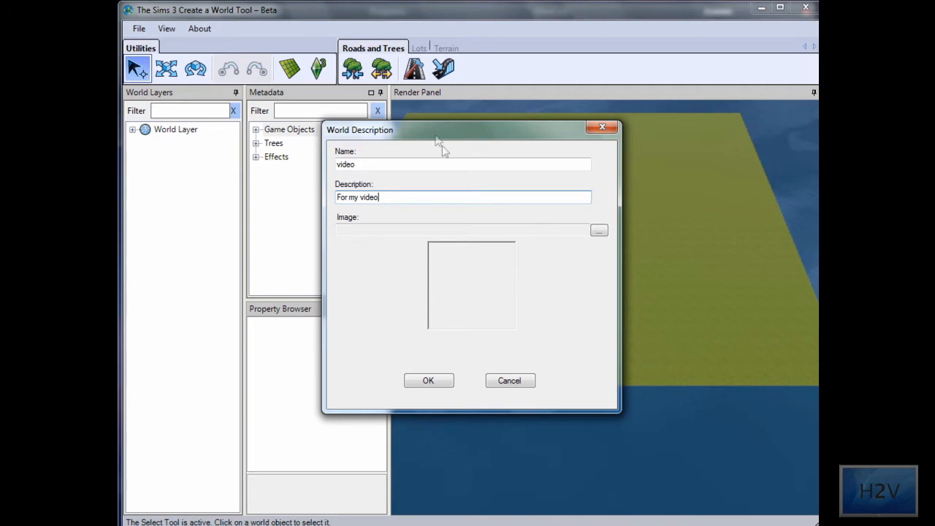
Browse from the C drive into Program Files (x86) and load defaultWorldThumb.png as the thumbnail
left_click(599, 230)
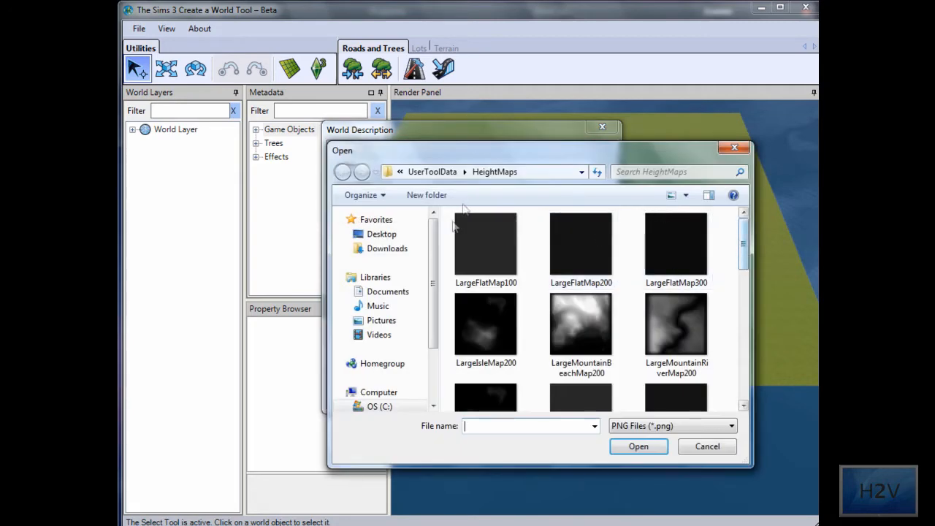
scroll("down", 3)
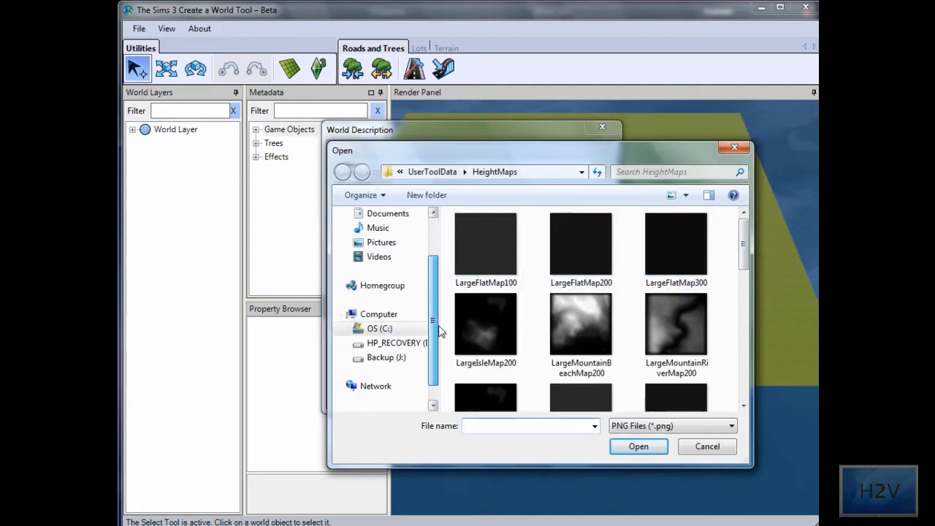
left_click(382, 328)
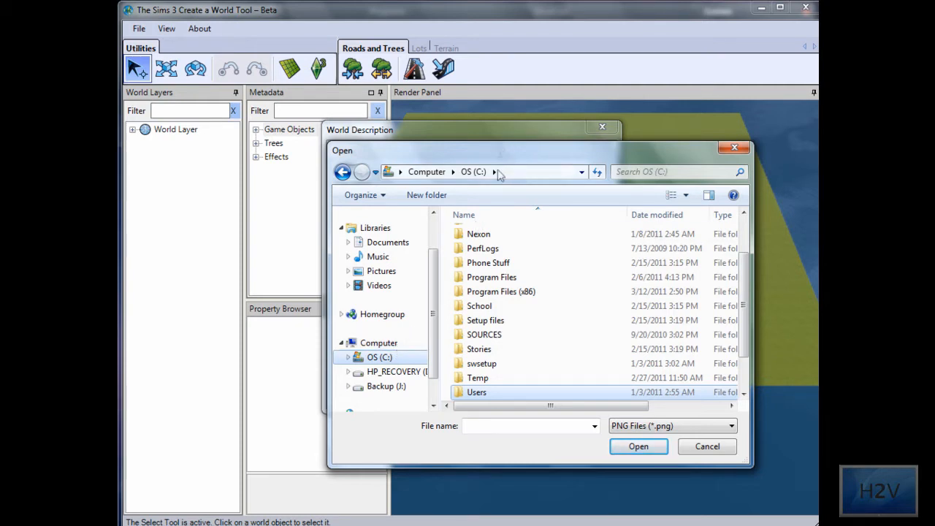
mouse_move(541, 295)
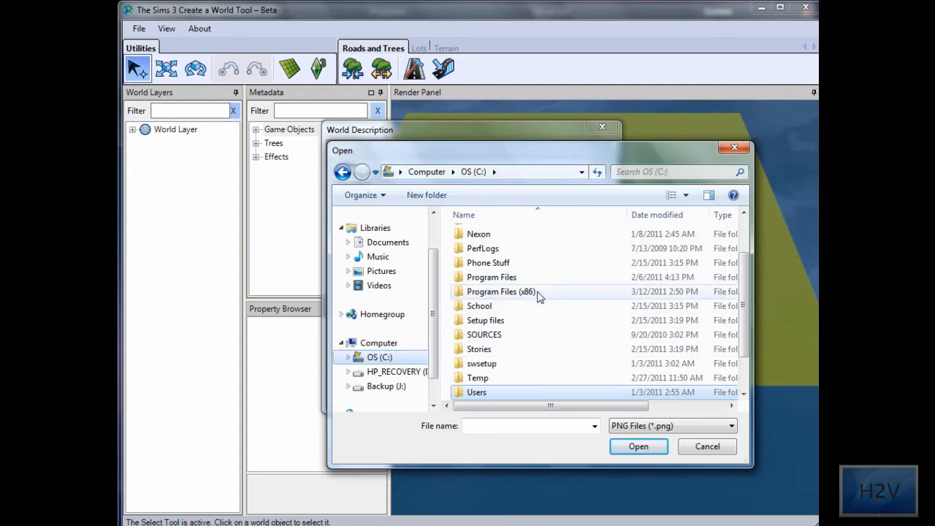
double_click(497, 292)
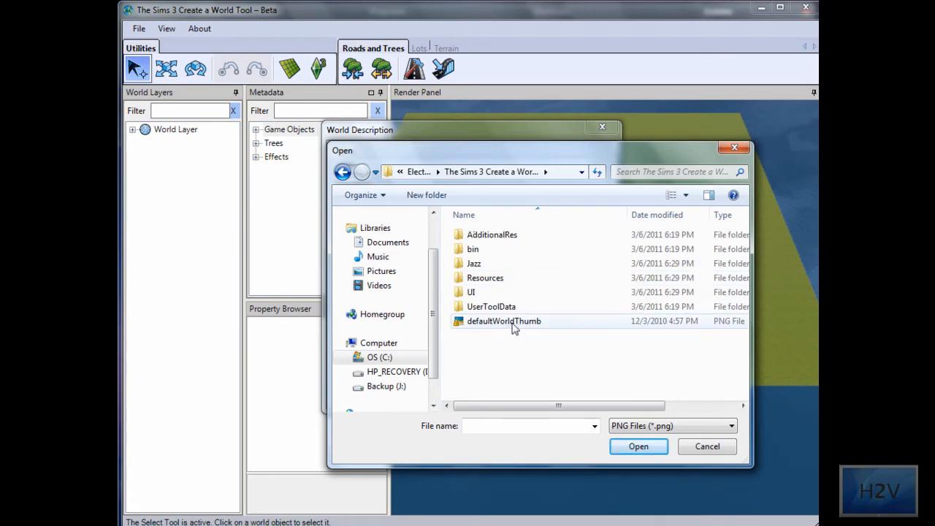
left_click(637, 447)
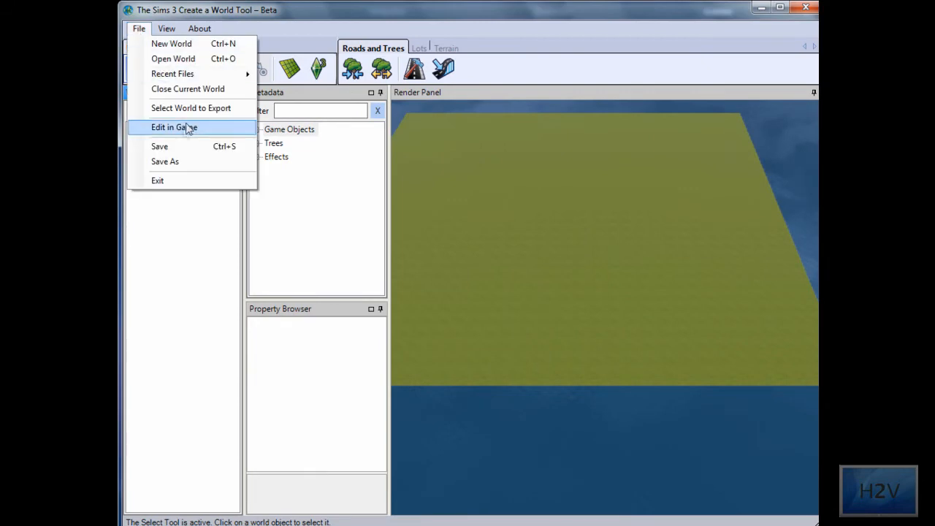
Save the world as video.world in the Worlds folder via Save As
left_click(163, 160)
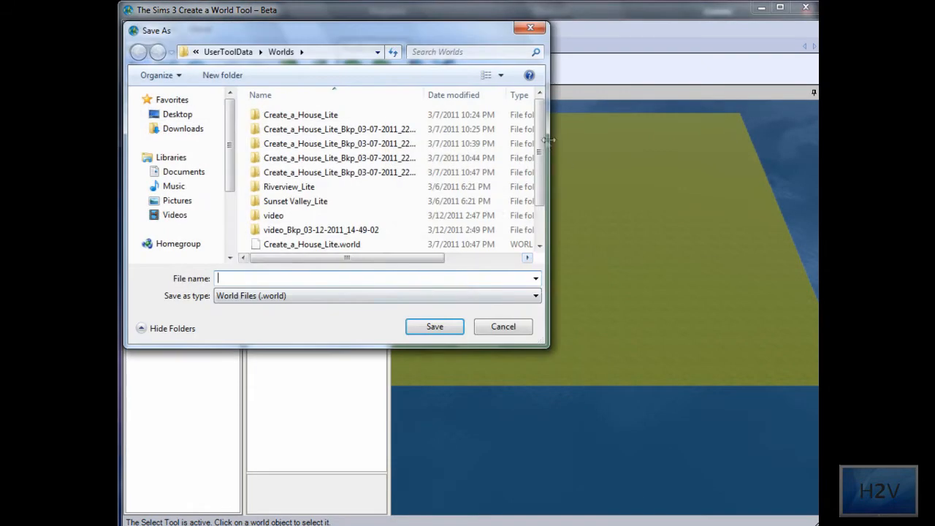
left_click(284, 244)
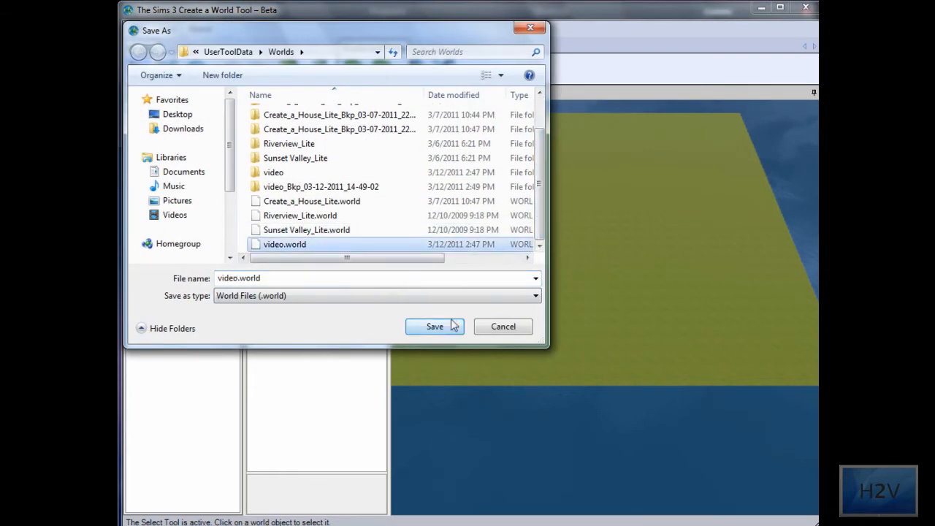
left_click(434, 326)
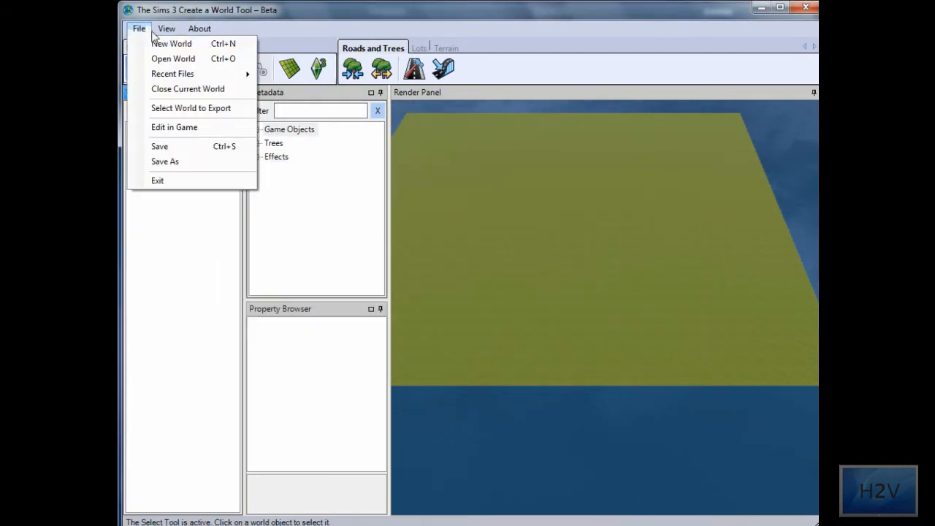
mouse_move(168, 111)
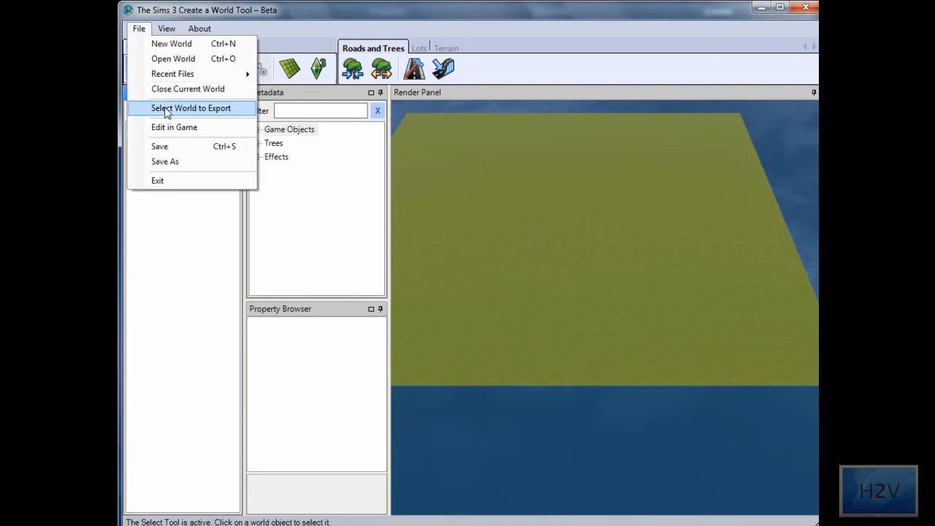
Pick video.world in the Worlds folder as the world to export as a Sims3Pack
left_click(190, 108)
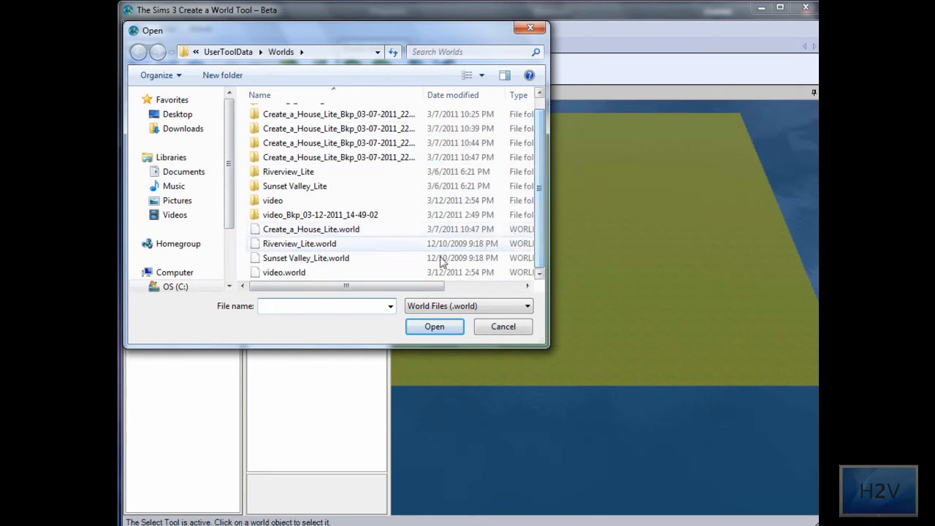
left_click(283, 273)
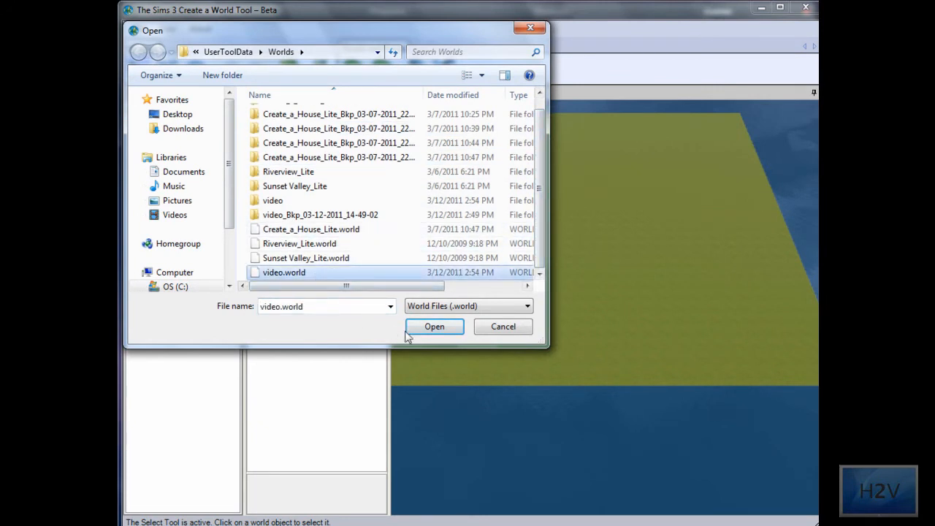
left_click(434, 327)
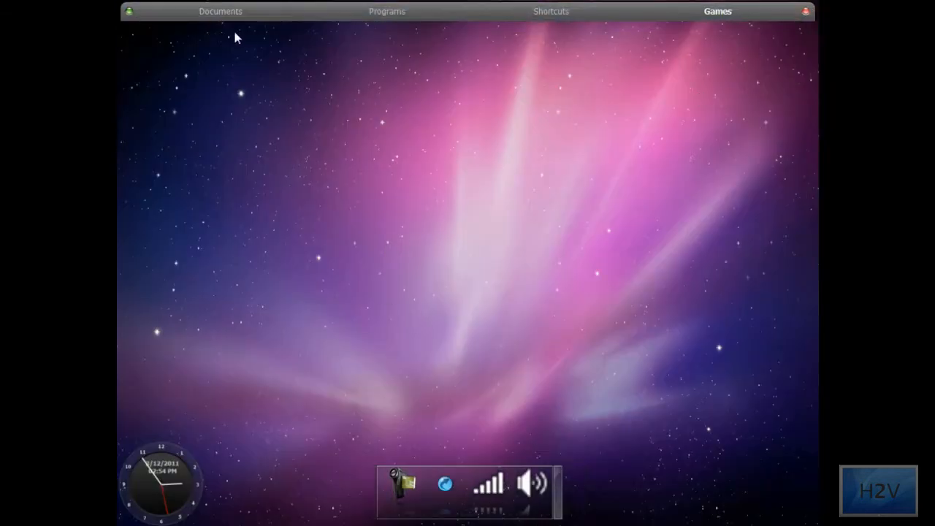
Navigate Documents > Electronic Arts > The Sims 3 > Exports and select the video Sims3Pack file
left_click(400, 488)
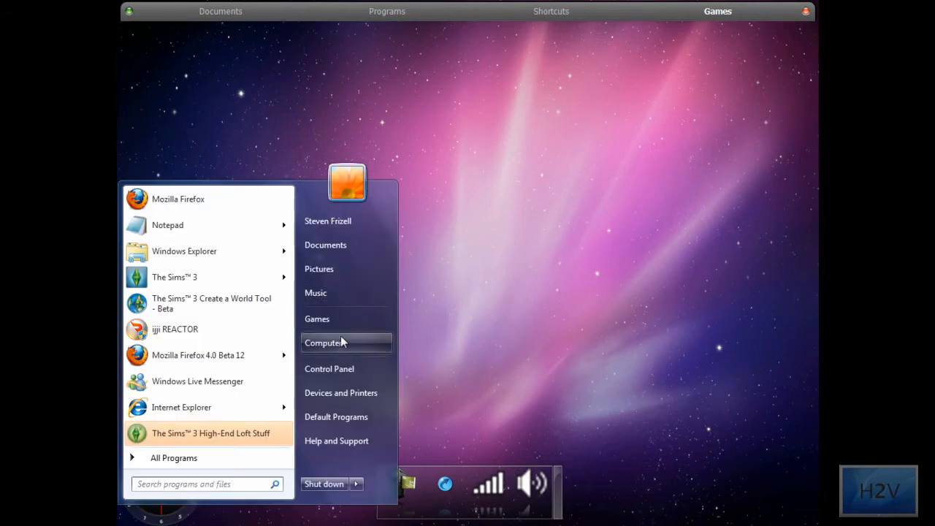
left_click(325, 245)
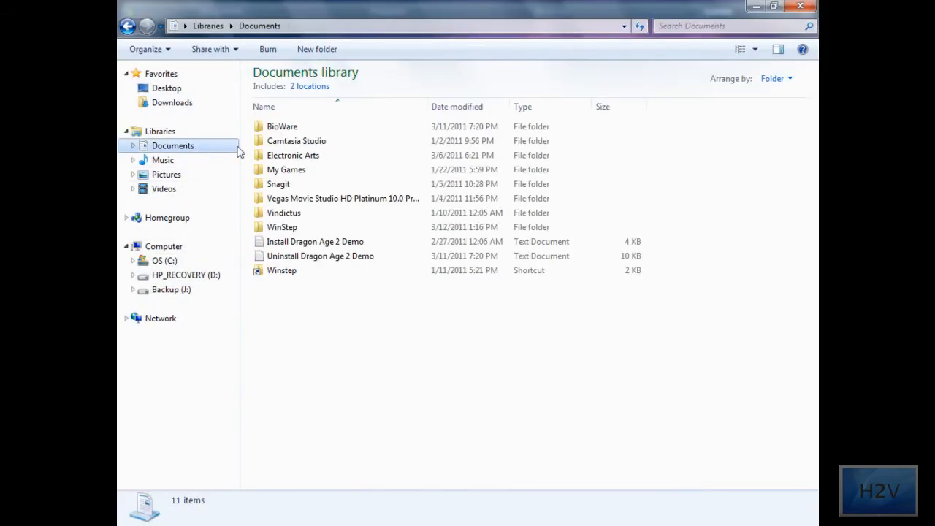
double_click(293, 155)
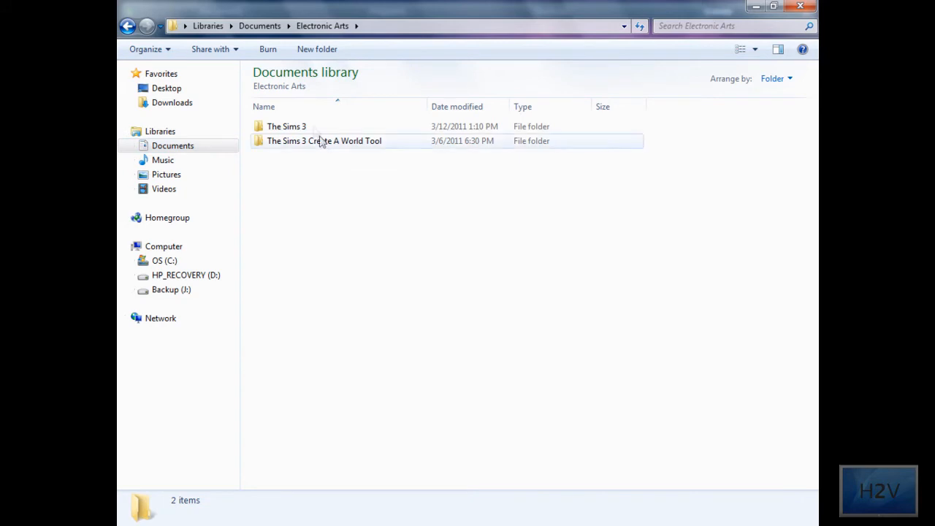
double_click(285, 126)
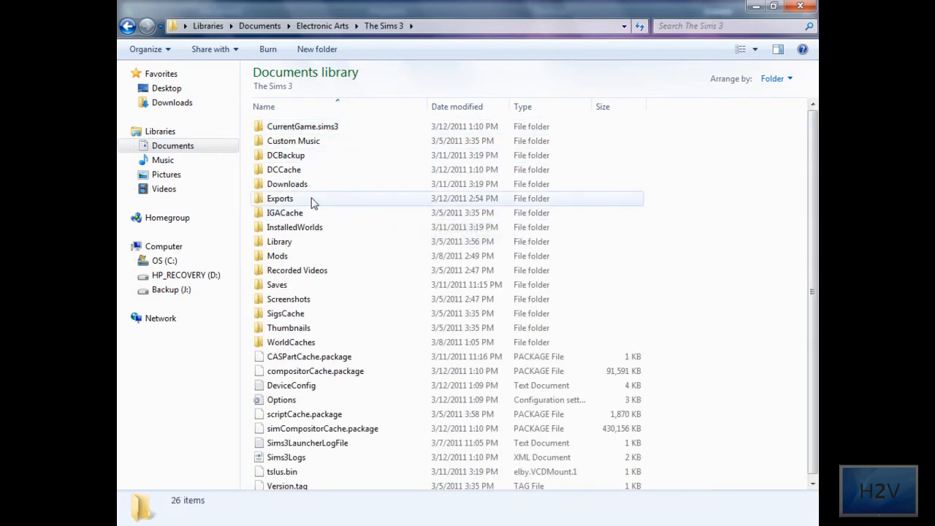
double_click(280, 198)
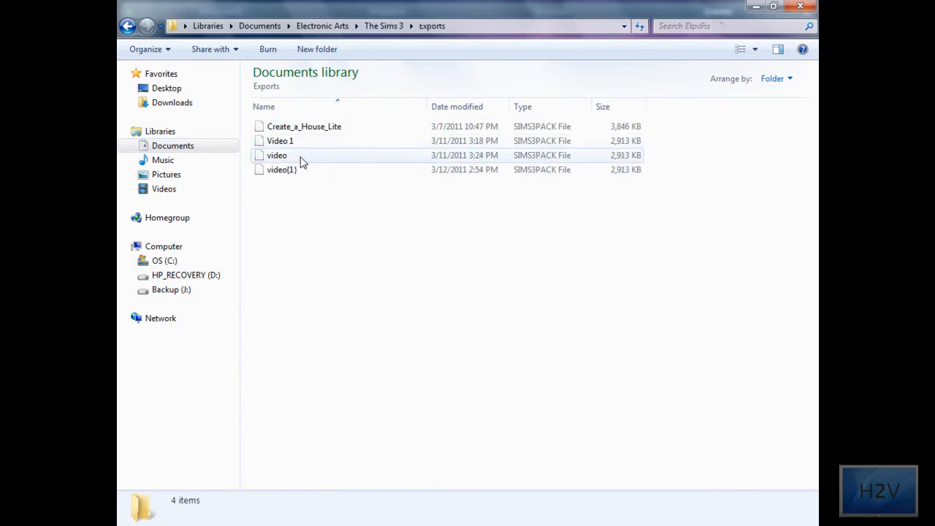
left_click(278, 155)
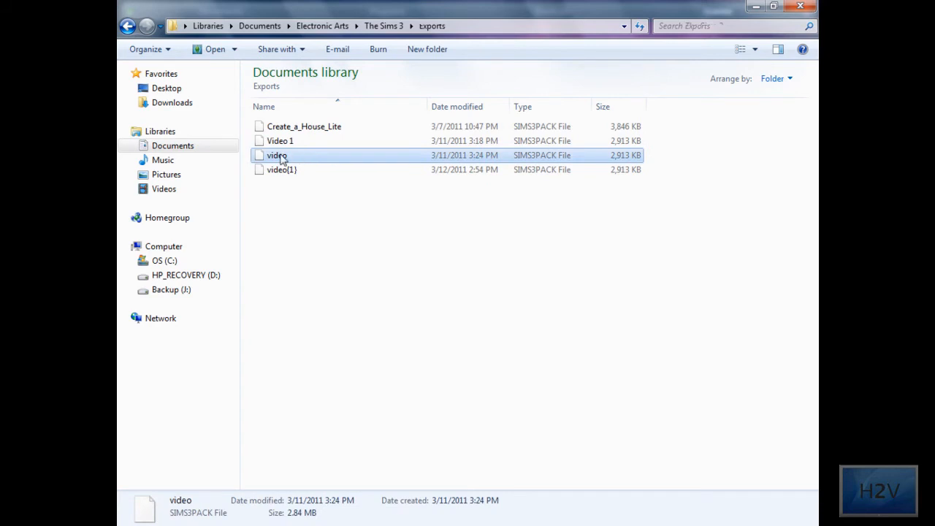
mouse_move(294, 159)
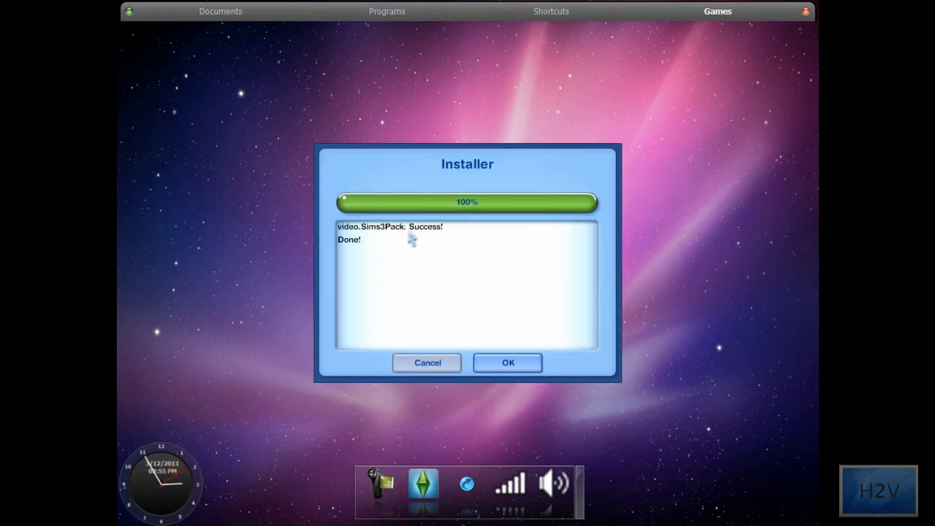
Confirm video.Sims3Pack installed successfully and dismiss the installer with OK
left_click(507, 362)
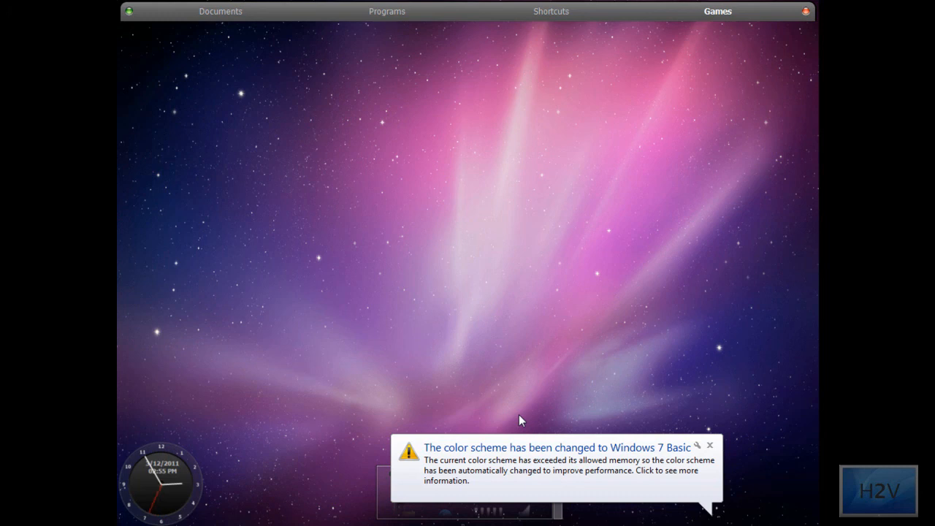
mouse_move(721, 449)
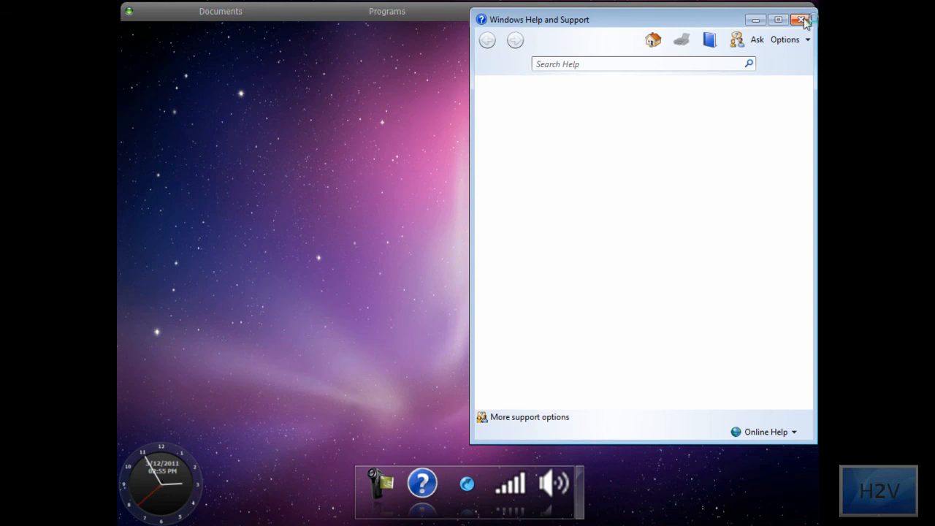
Close the Windows Help and Support window to clear the desktop
left_click(800, 21)
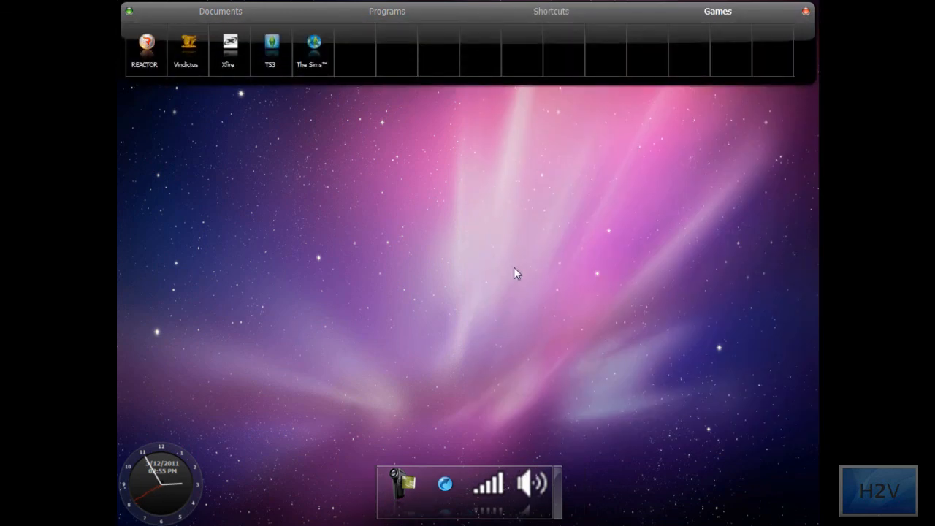